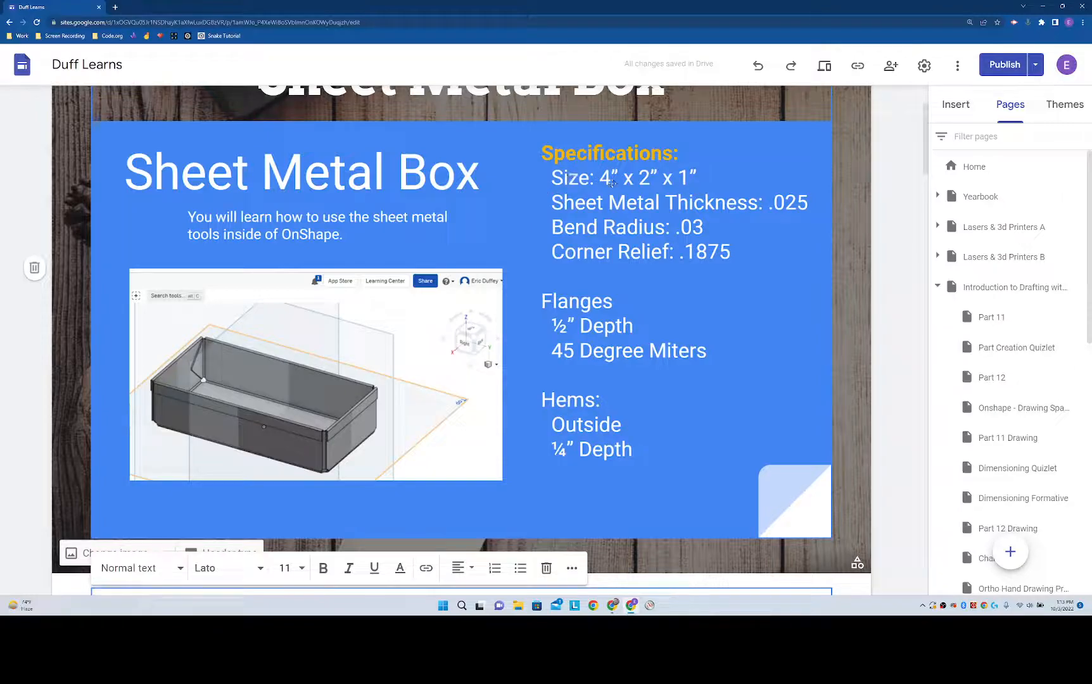
Switch from the specifications page to the Onshape Sheet Metal Box part studio.
click(49, 6)
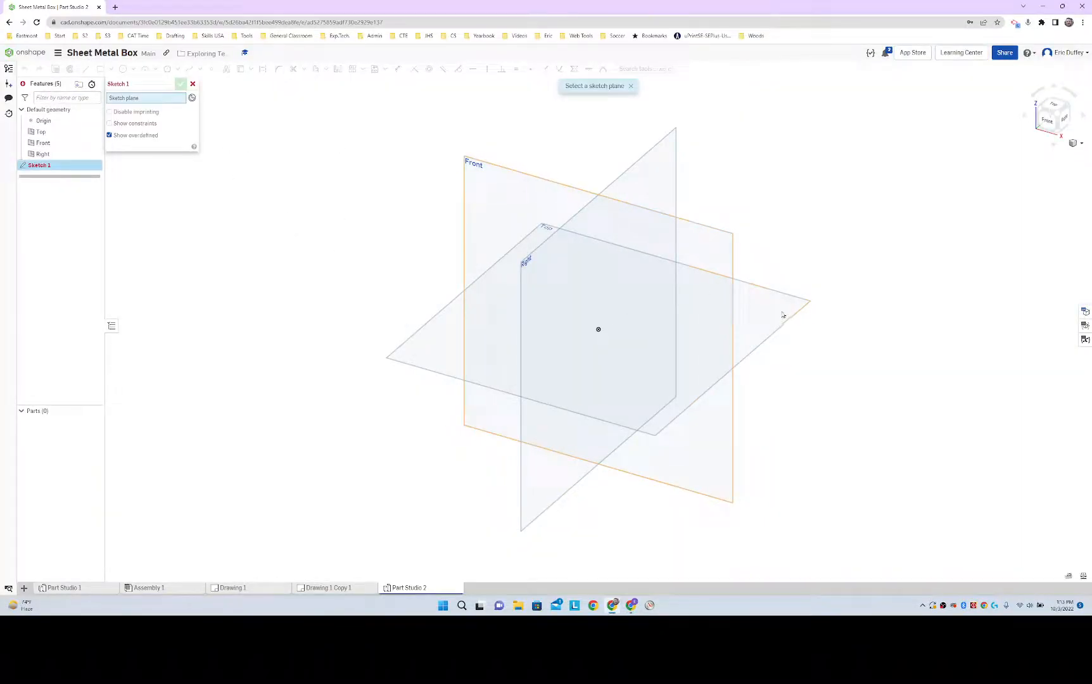
Sketch a center-point rectangle around the origin on the Top plane and extrude it into a block.
click(547, 229)
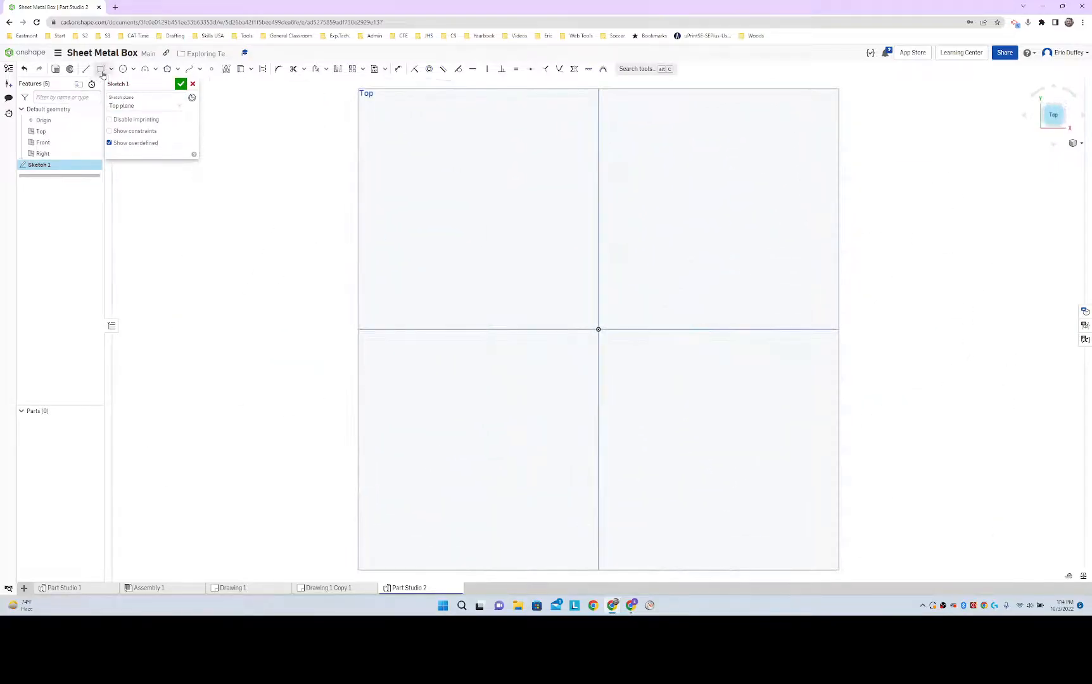
click(100, 68)
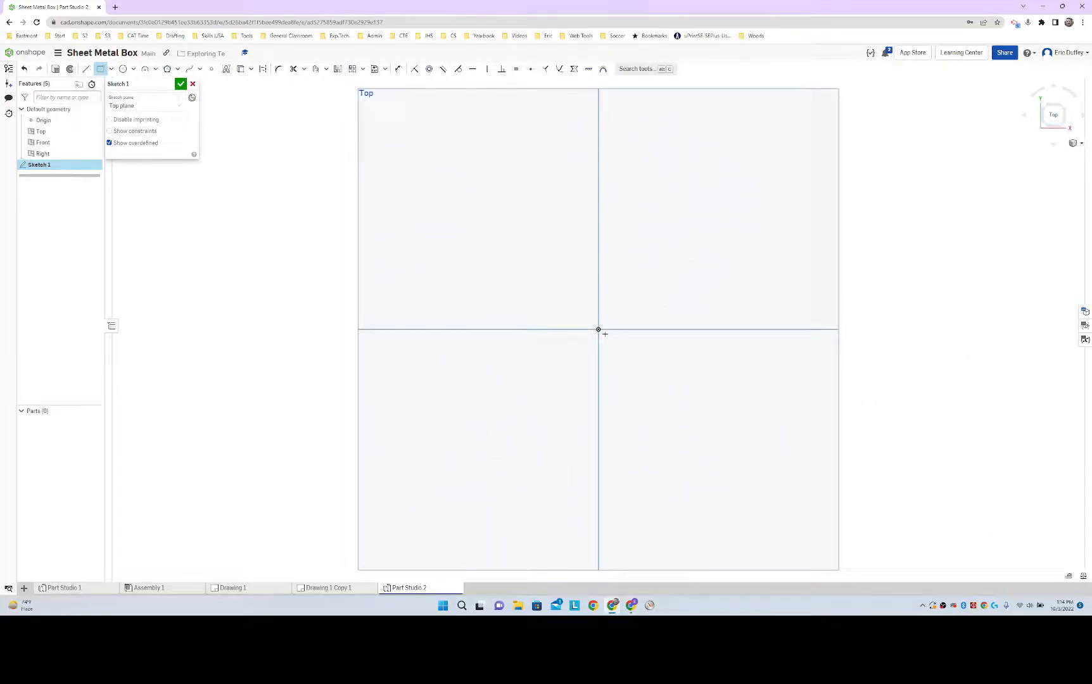
drag(597, 328, 778, 222)
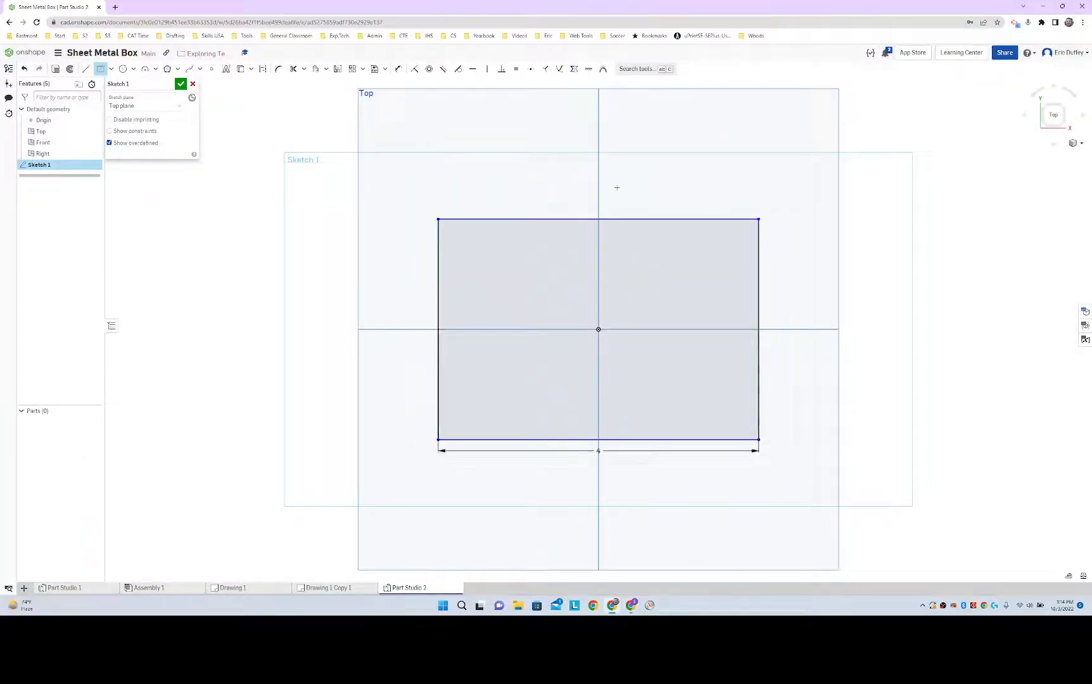
click(181, 83)
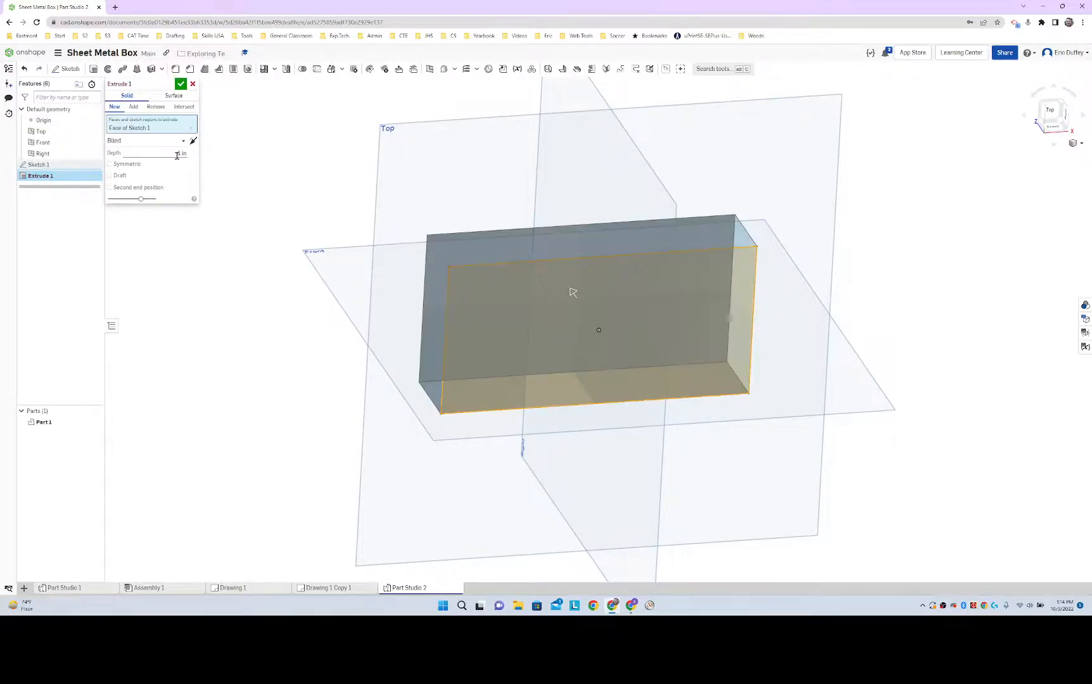
click(180, 83)
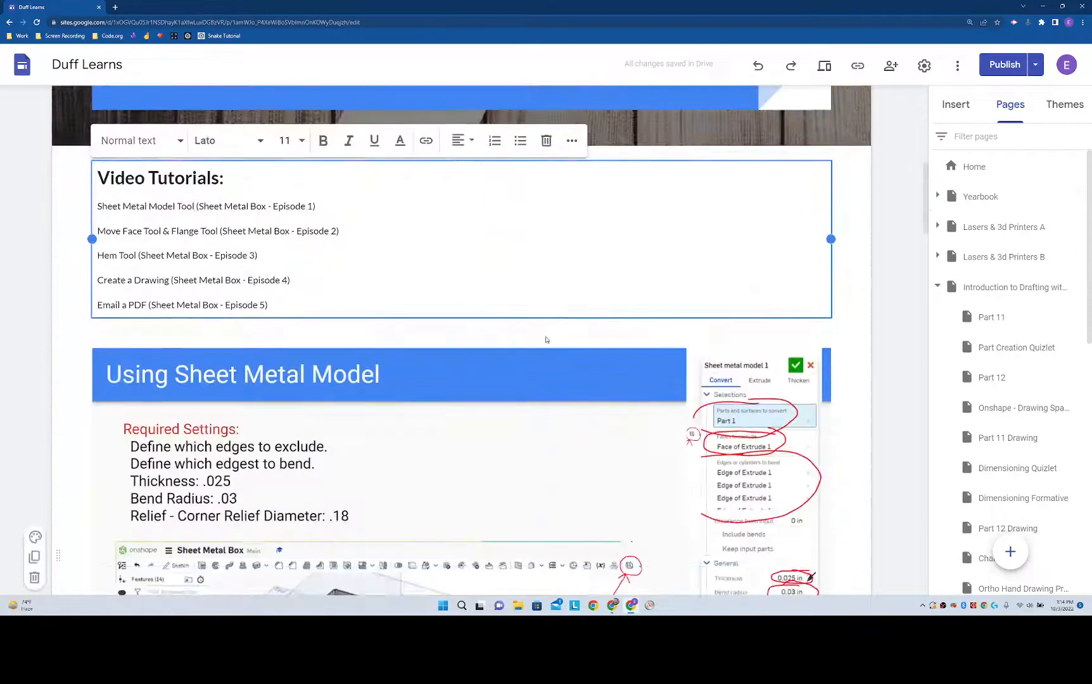
Scroll the class site down to the Using Sheet Metal Model settings.
scroll(down, 3)
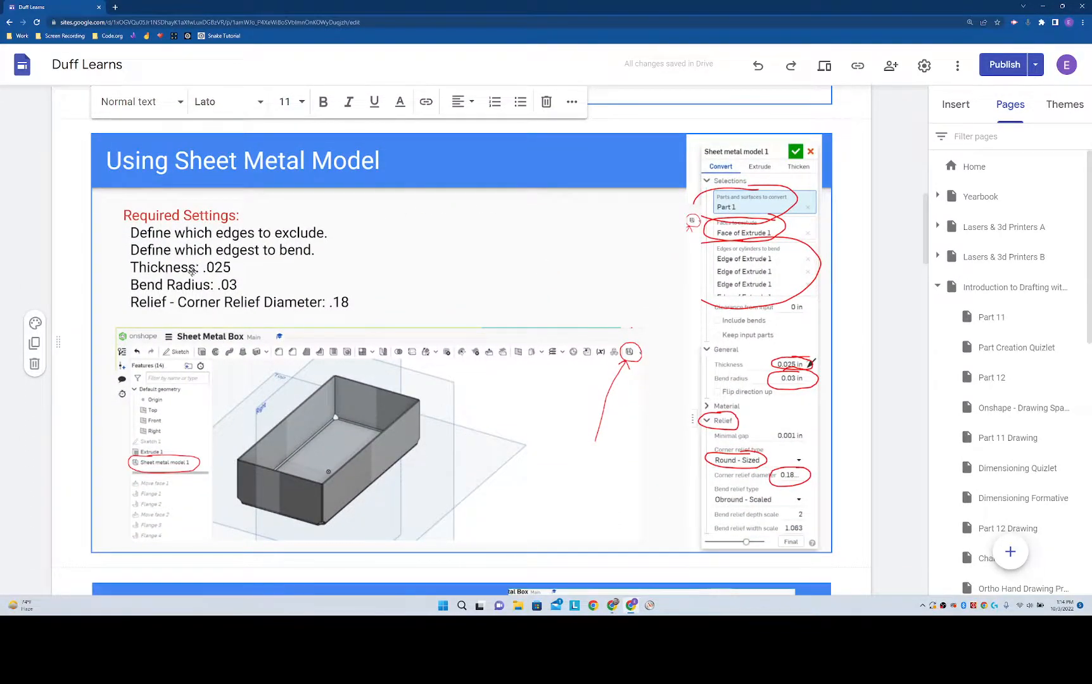
mouse_move(600, 404)
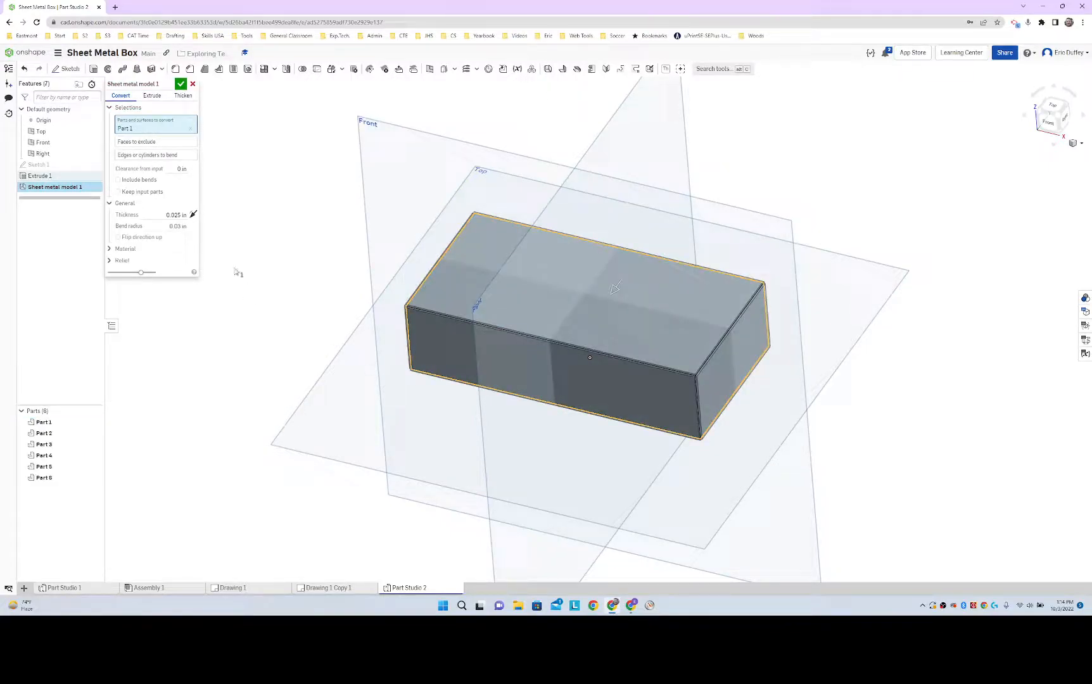
mouse_move(137, 143)
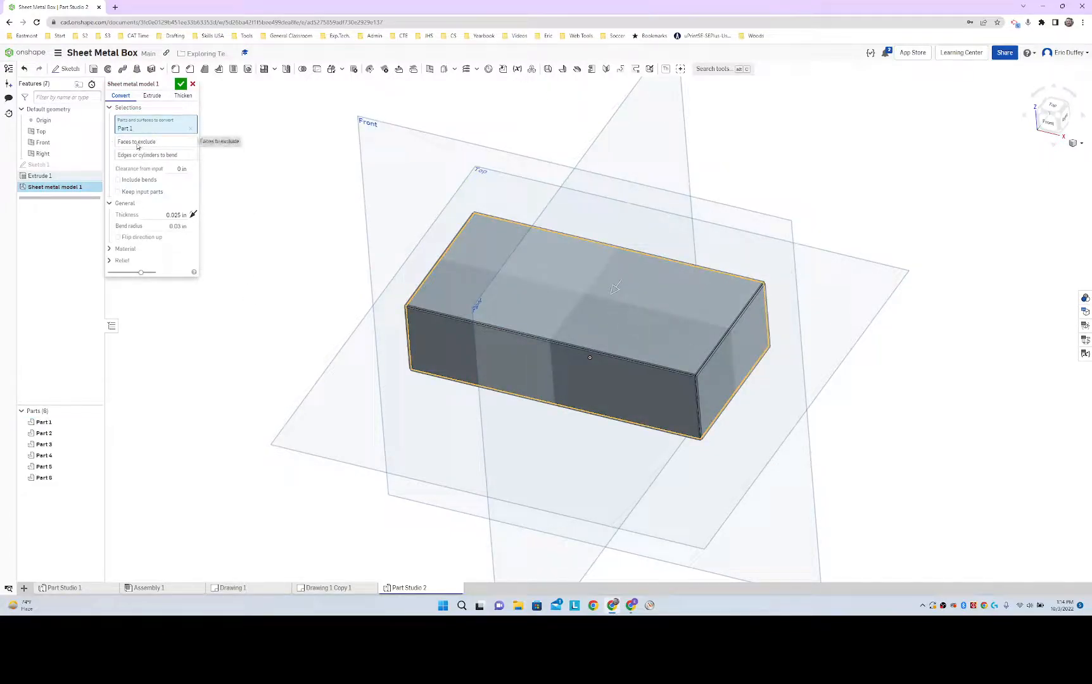
Exclude the block's top face and pick a bottom edge to bend.
click(153, 142)
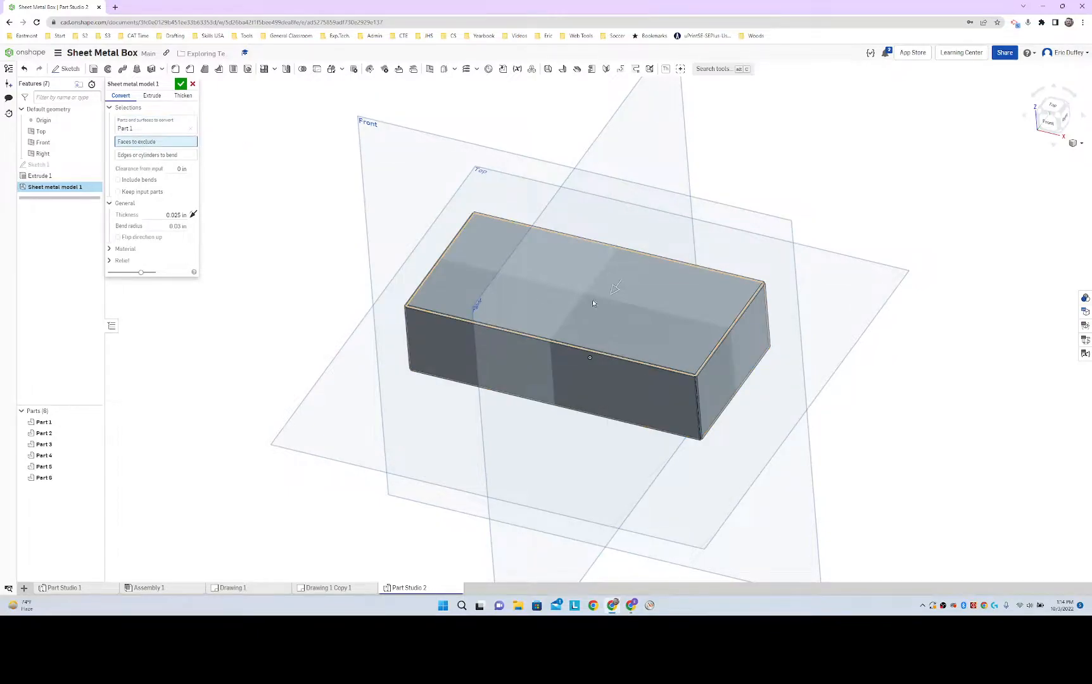
click(613, 293)
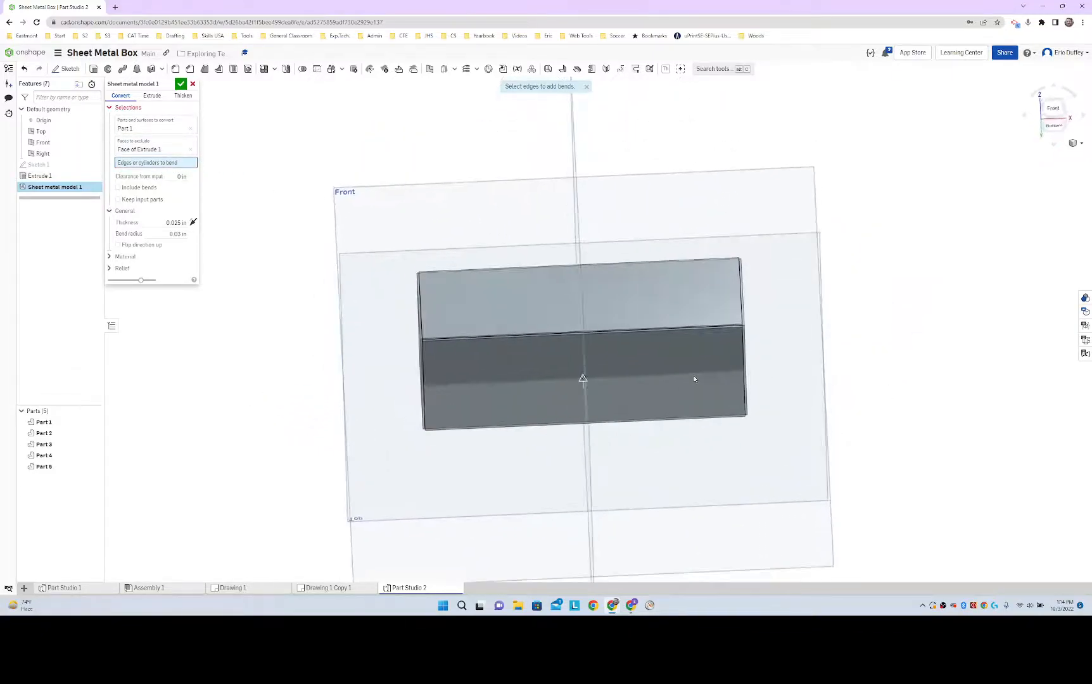
click(582, 333)
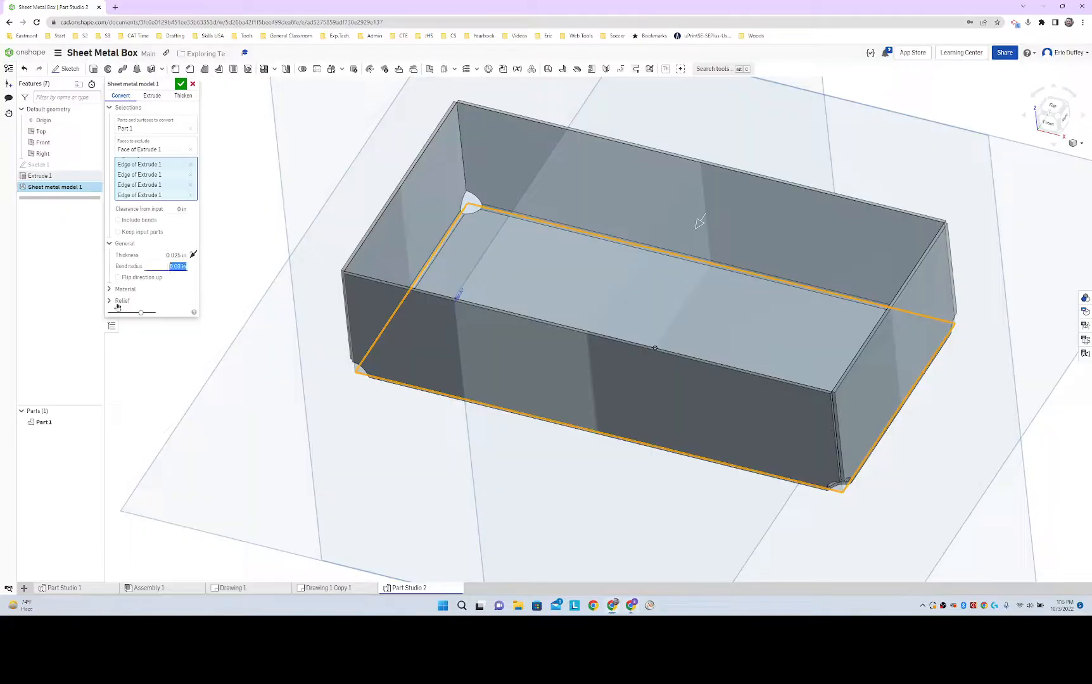
Give the sheet metal model a 0.18 in round sized corner relief and confirm it.
click(124, 300)
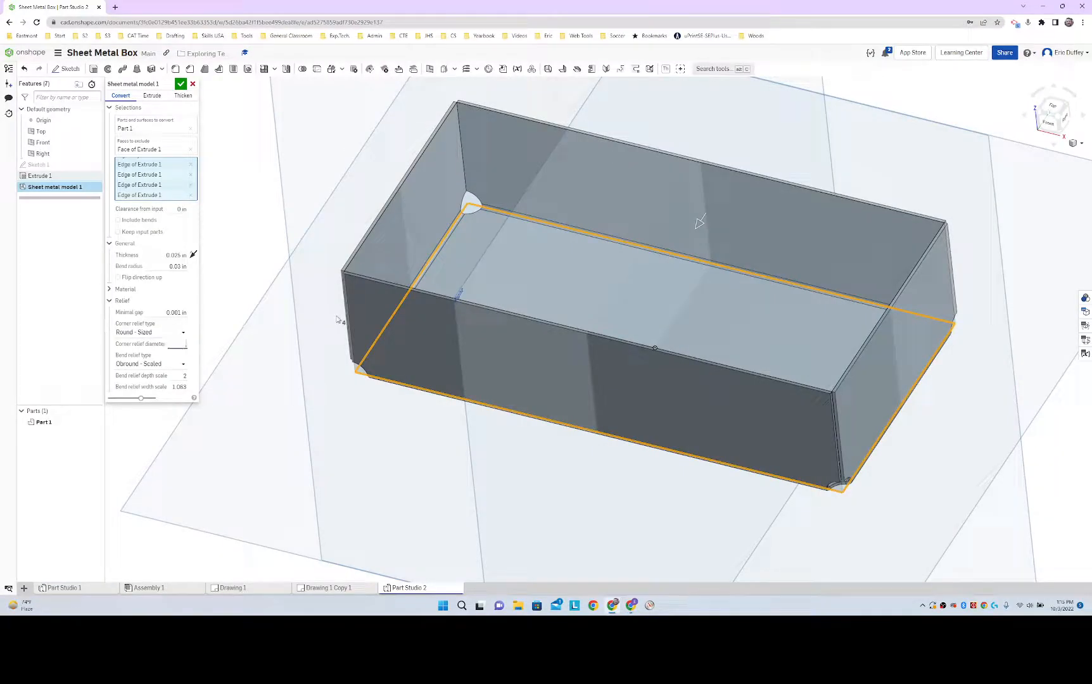
click(163, 343)
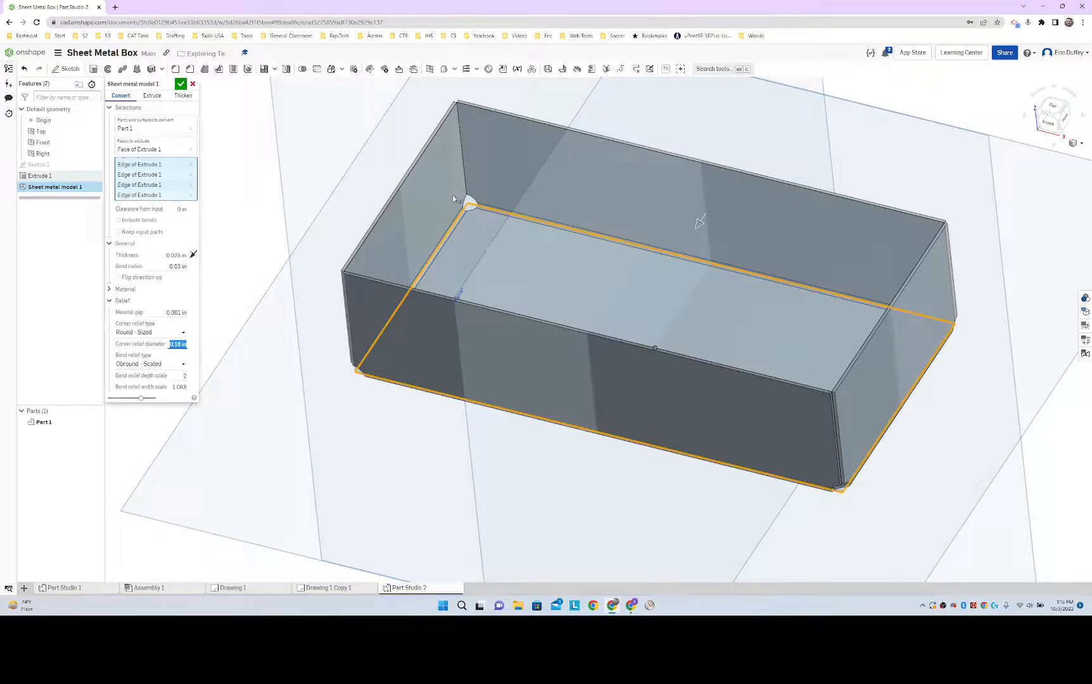
click(52, 7)
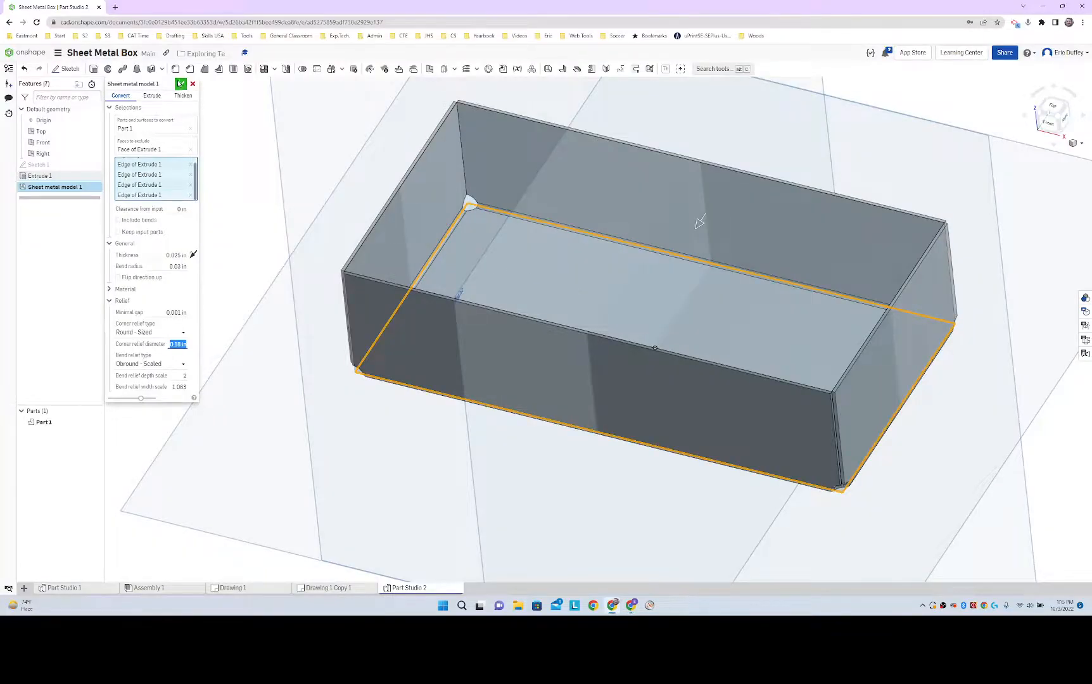
click(180, 83)
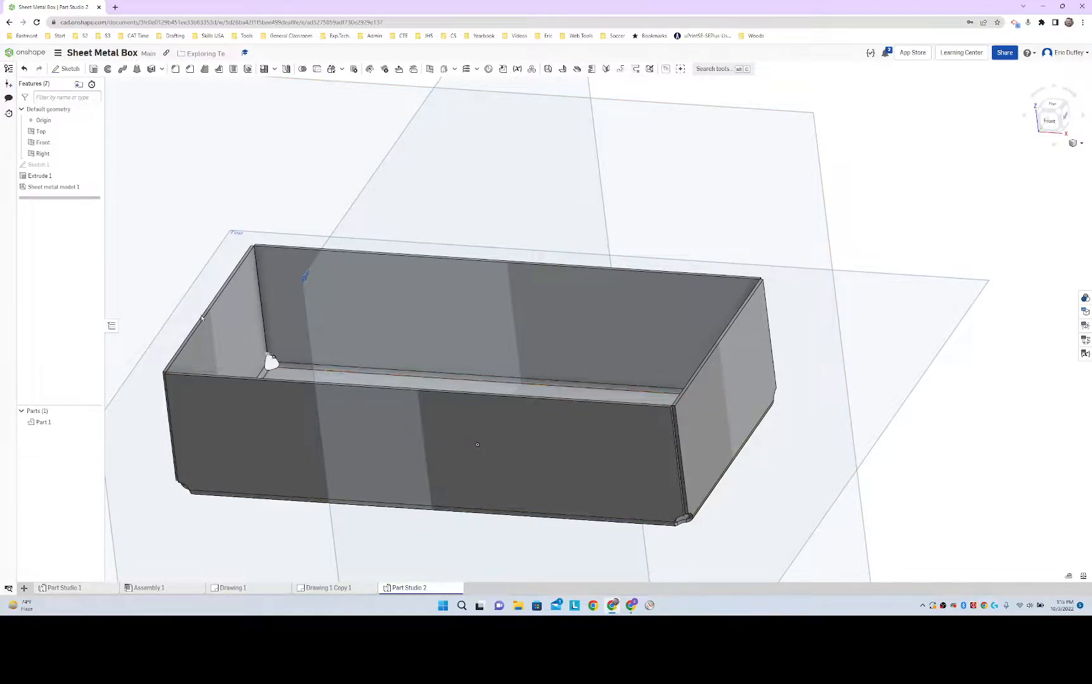
double_click(54, 187)
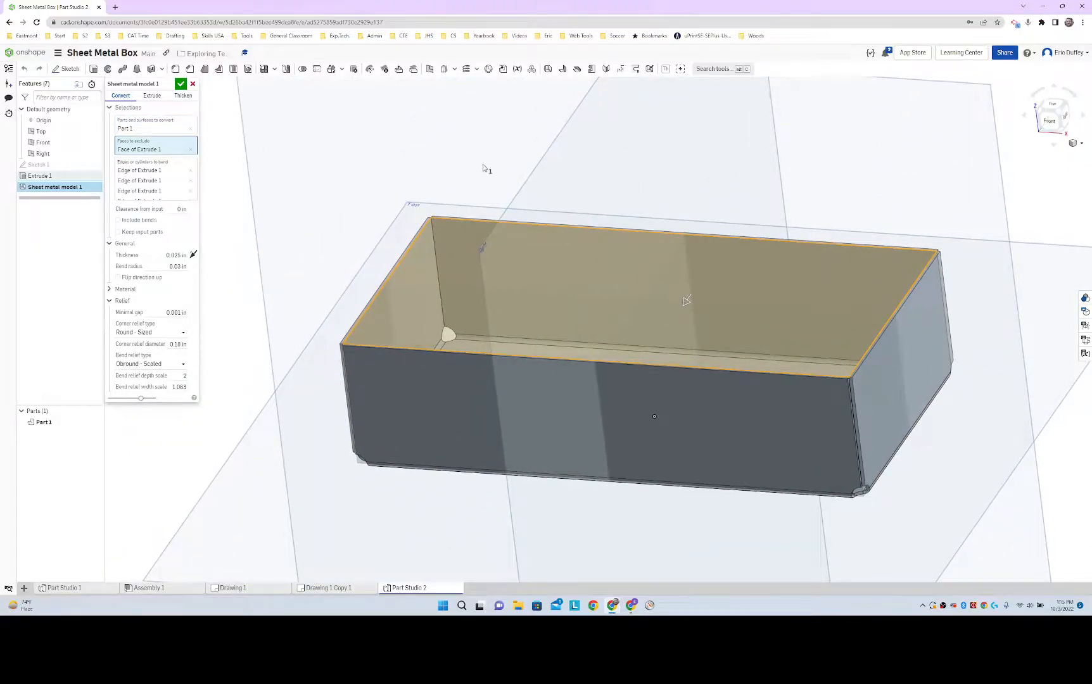
drag(686, 300, 666, 267)
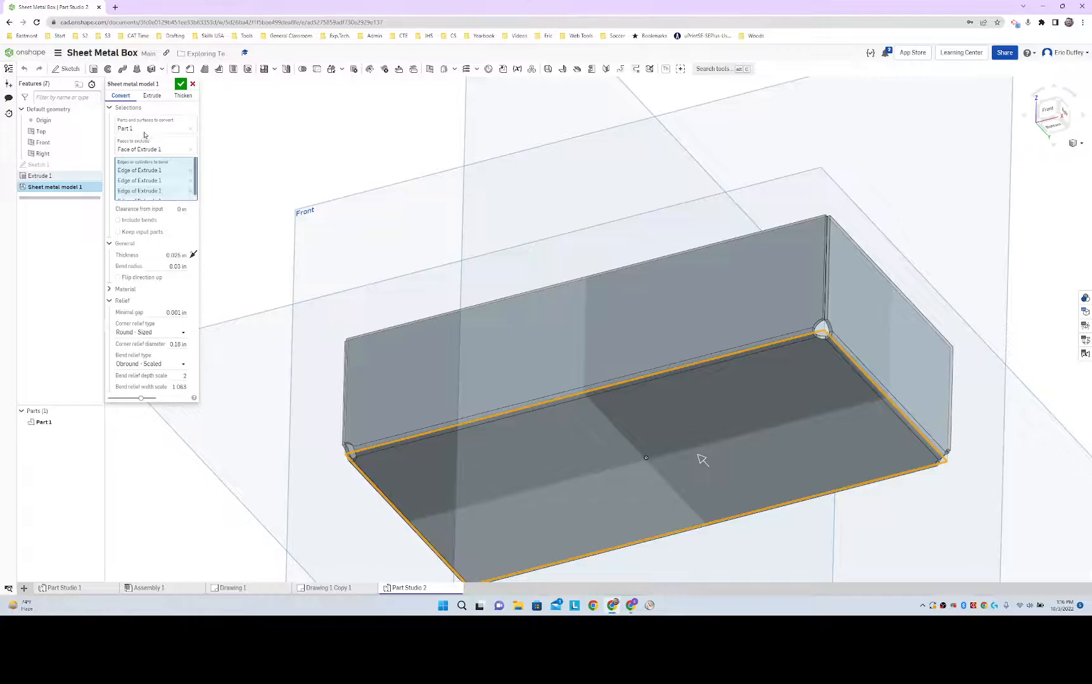
click(180, 84)
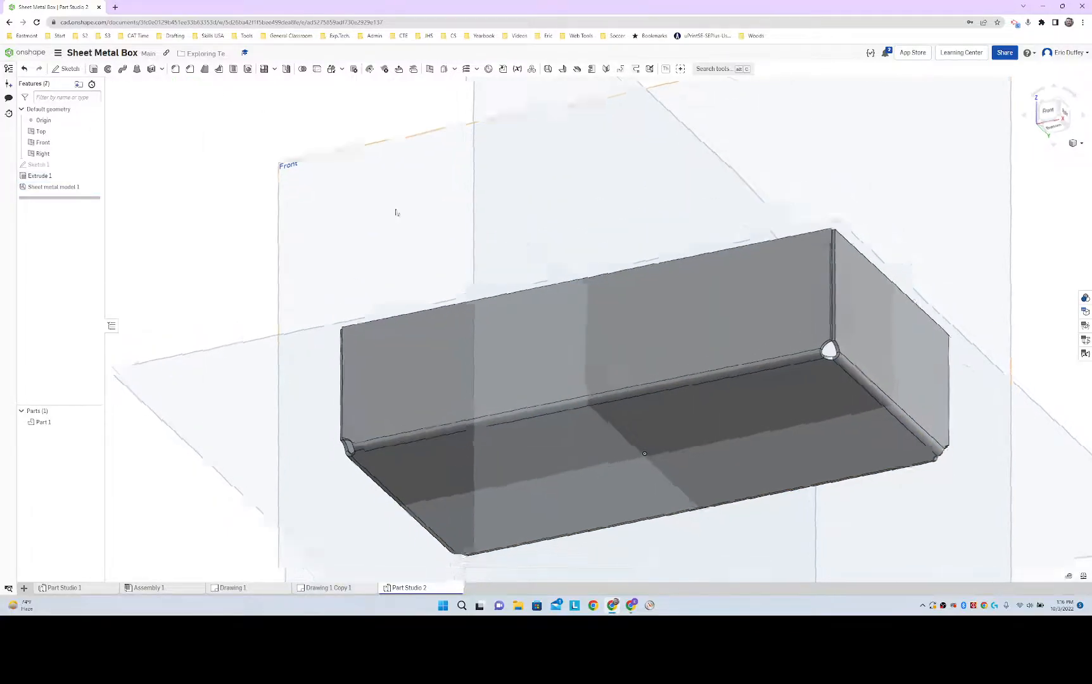